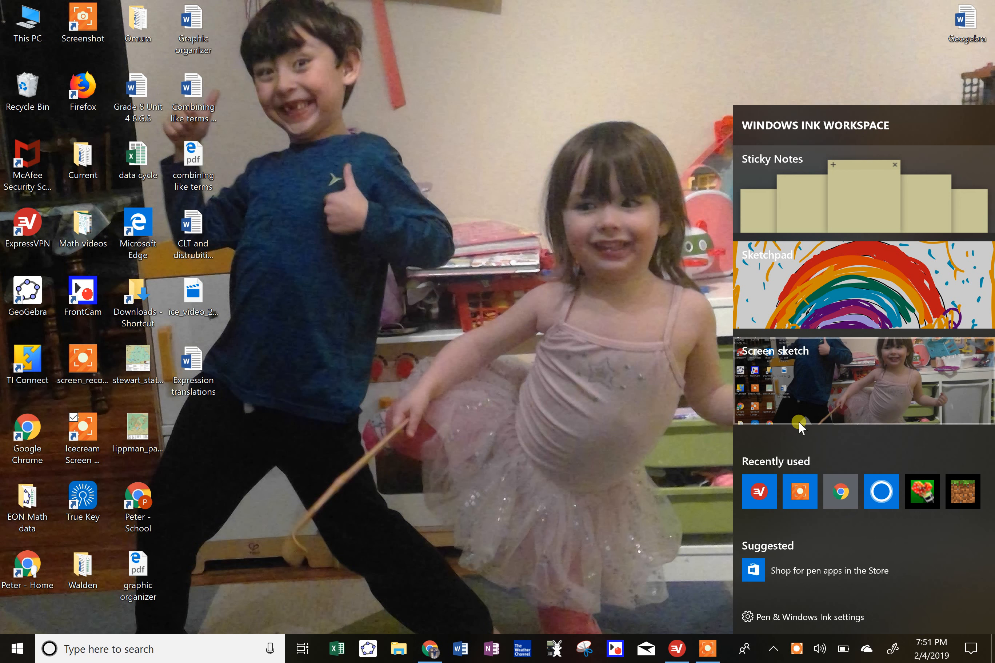
{"action": "mouse_move", "coordinate": [449, 644]}
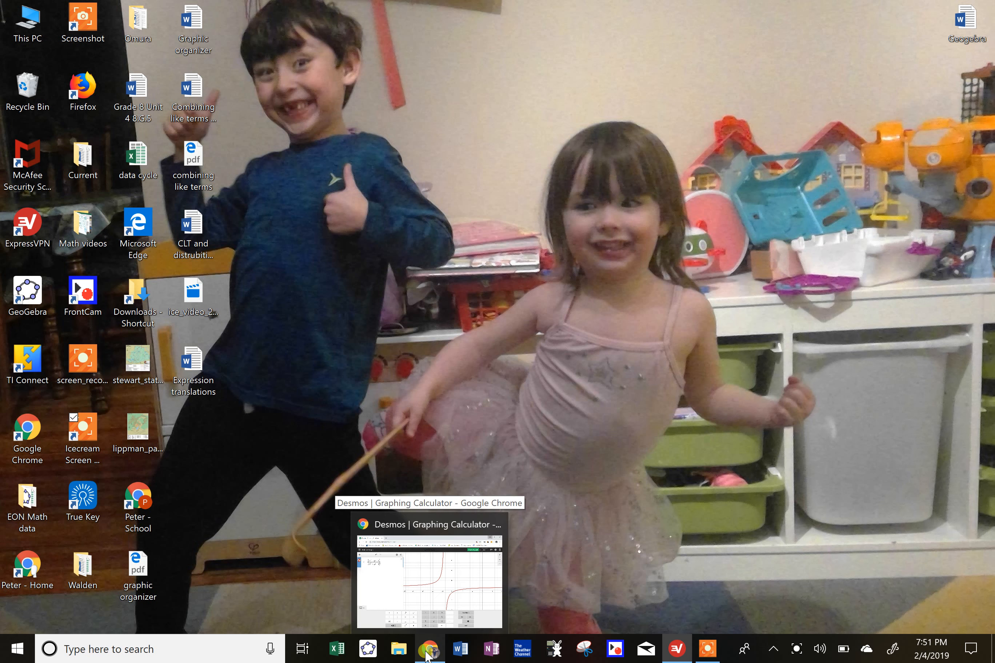
Step: Bring the Desmos window with y=(2x²−4x+2)/(3x²+2x−5) to the front
{"action": "left_click", "coordinate": [429, 568]}
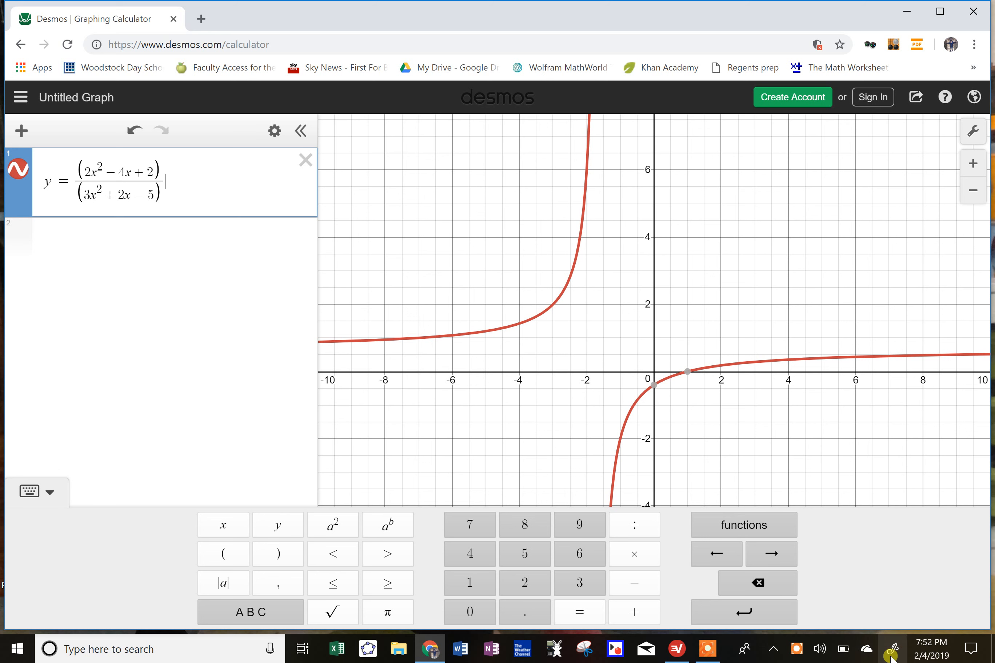
Step: Handwrite 2x²−4x+2 over a fraction bar in Sketchpad, then return to the Desmos graph
{"action": "left_click", "coordinate": [891, 649]}
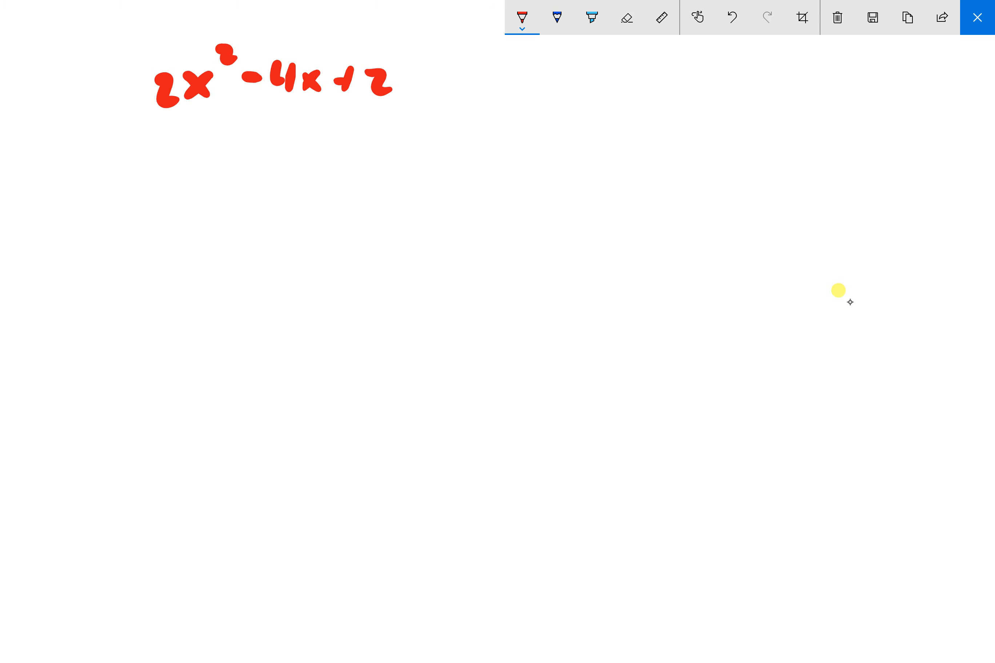
{"action": "left_click", "coordinate": [521, 17]}
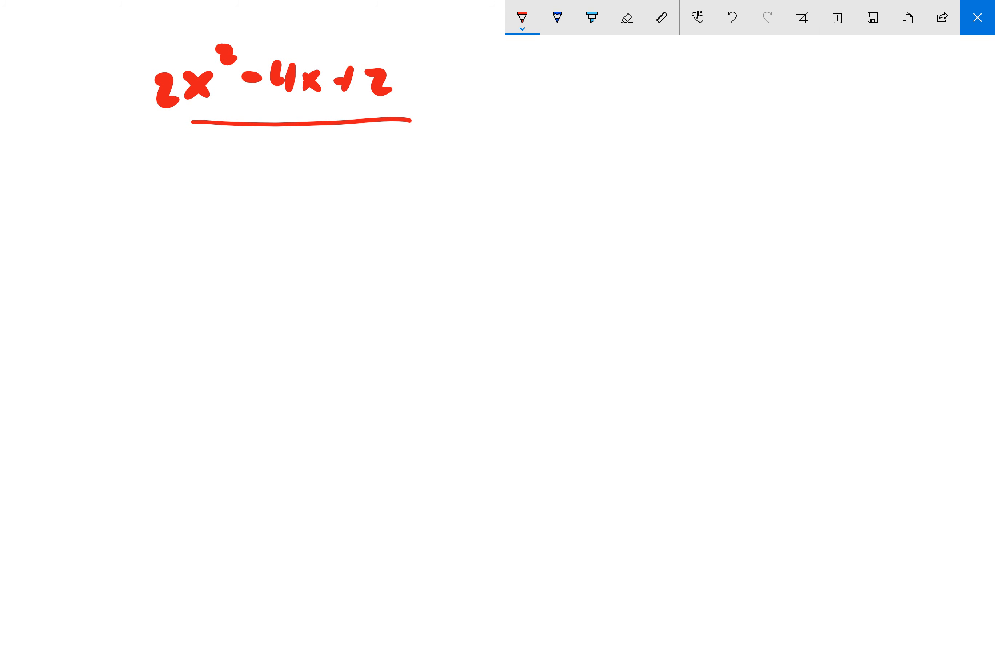
{"action": "left_click", "coordinate": [976, 17]}
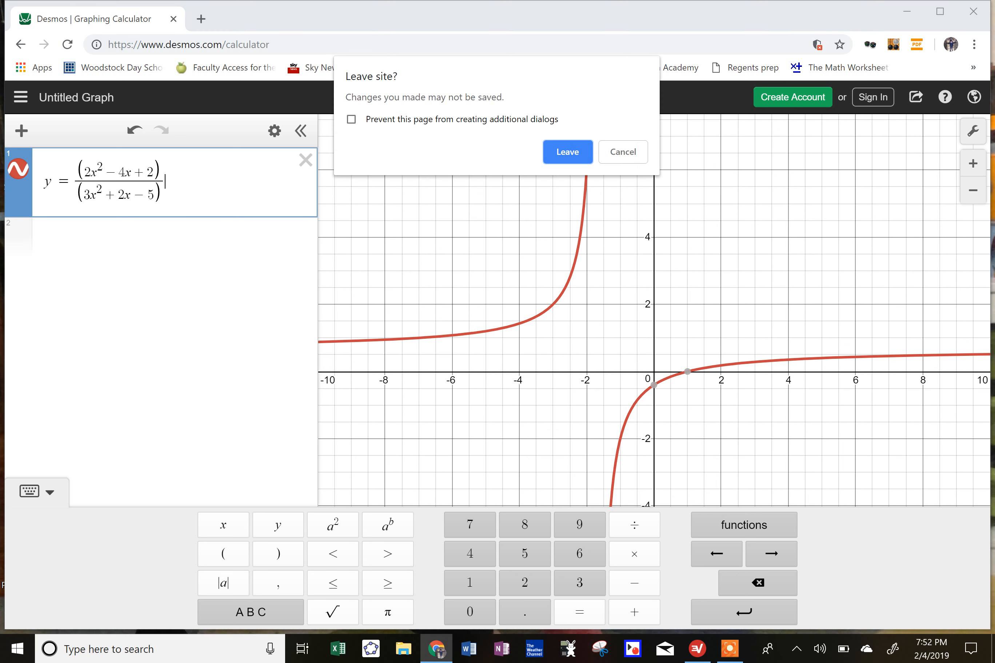
Step: Cancel leaving the Desmos page and reopen the Sketchpad with the denominator work
{"action": "left_click", "coordinate": [622, 152]}
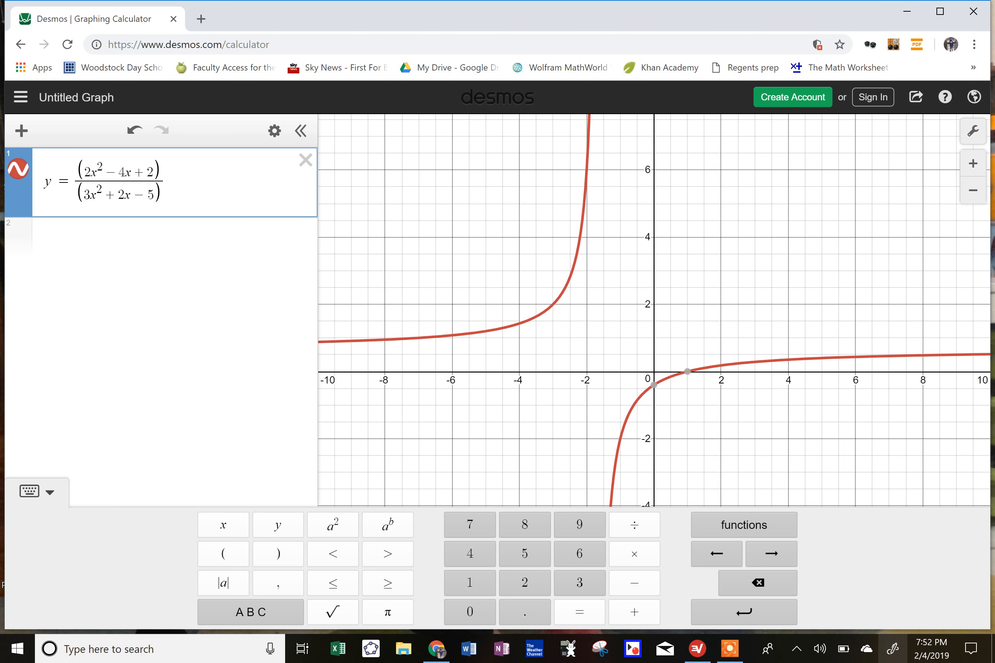
{"action": "mouse_move", "coordinate": [893, 641]}
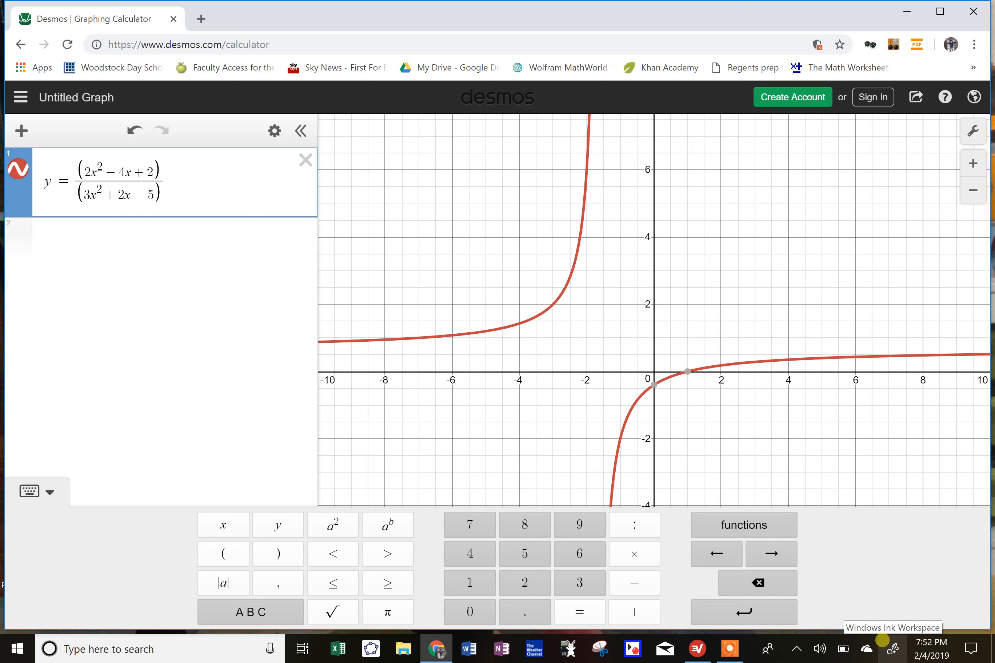
{"action": "left_click", "coordinate": [892, 648]}
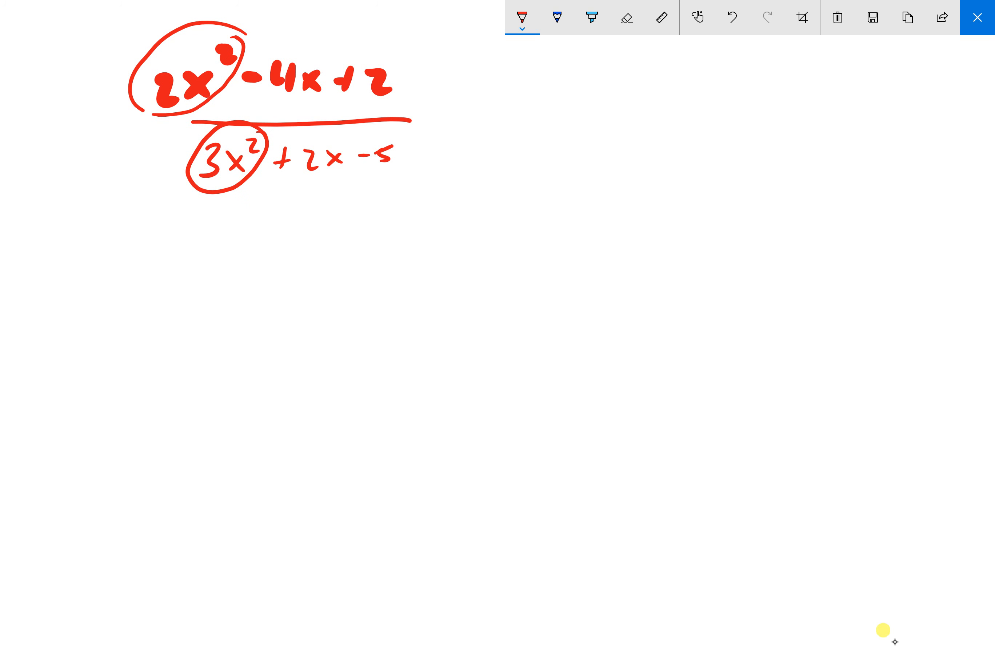
Step: Finish the handwritten rational-function work and switch back to its Desmos graph
{"action": "left_click", "coordinate": [522, 18]}
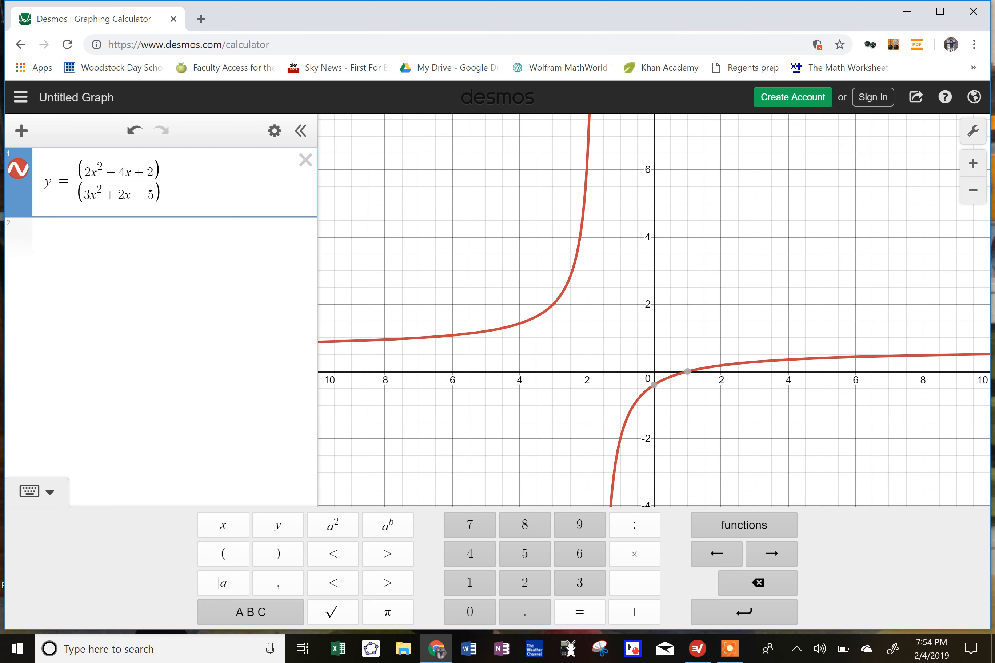
{"action": "mouse_move", "coordinate": [716, 248]}
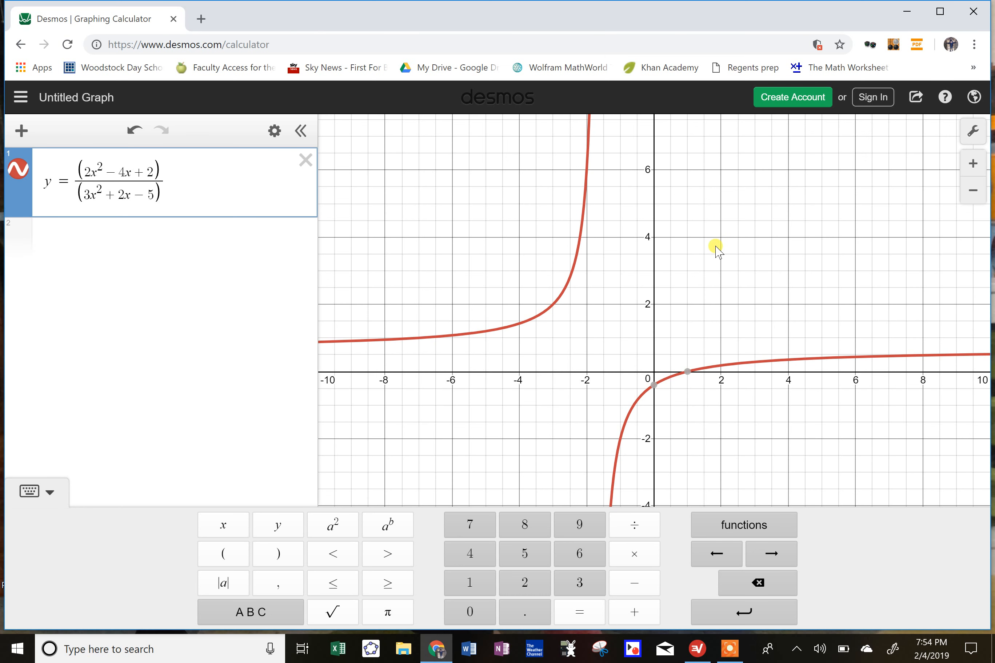
{"action": "mouse_move", "coordinate": [358, 286]}
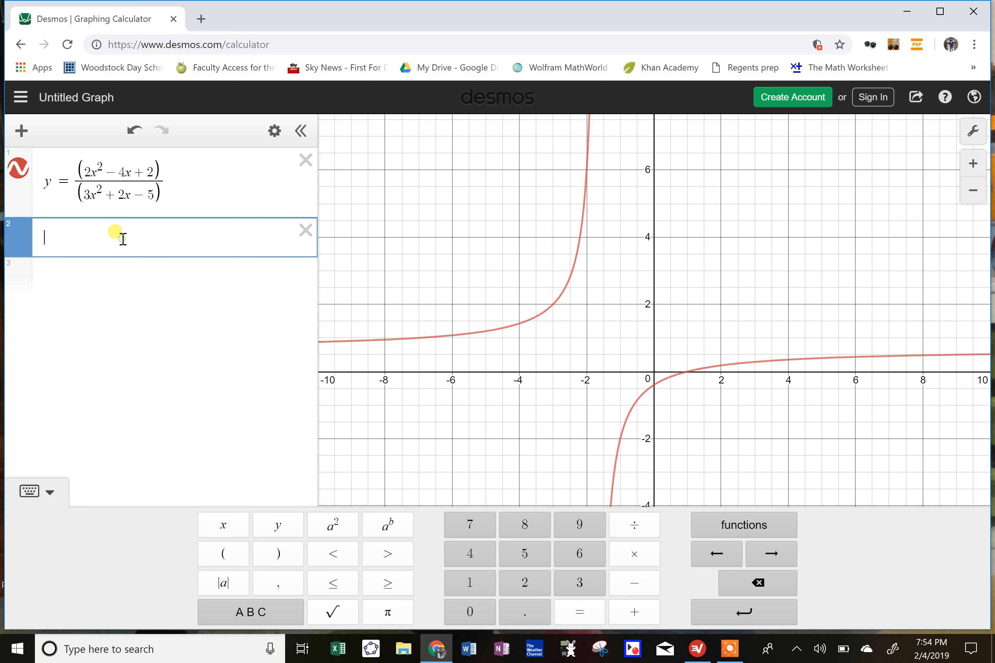
Step: Add the horizontal asymptote y=2/3 as a second expression and zoom out to about ±20
{"action": "type", "text": "y=2/"}
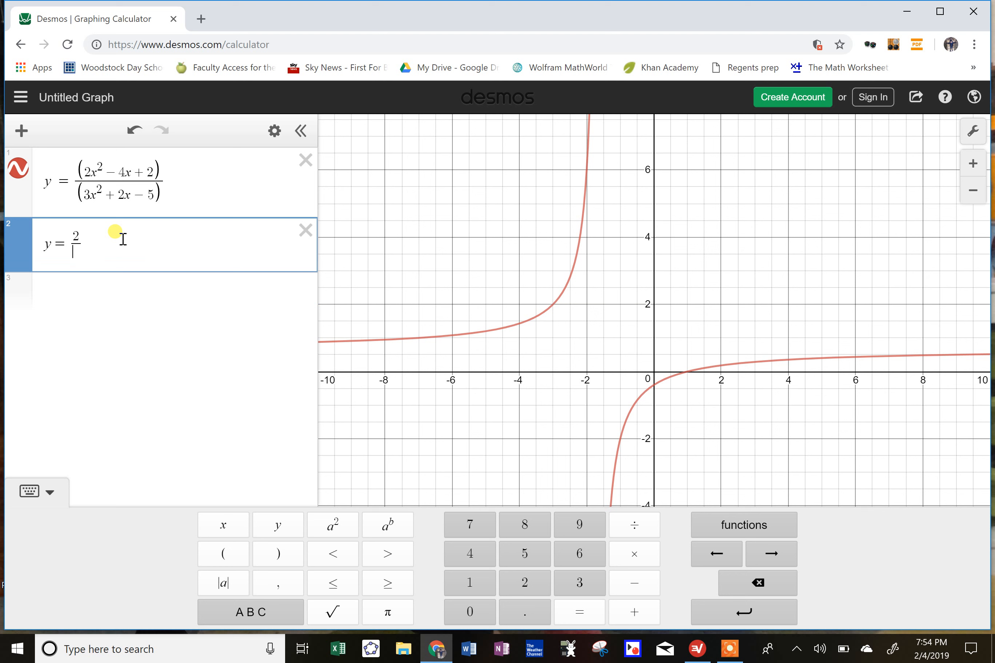
{"action": "type", "text": "3"}
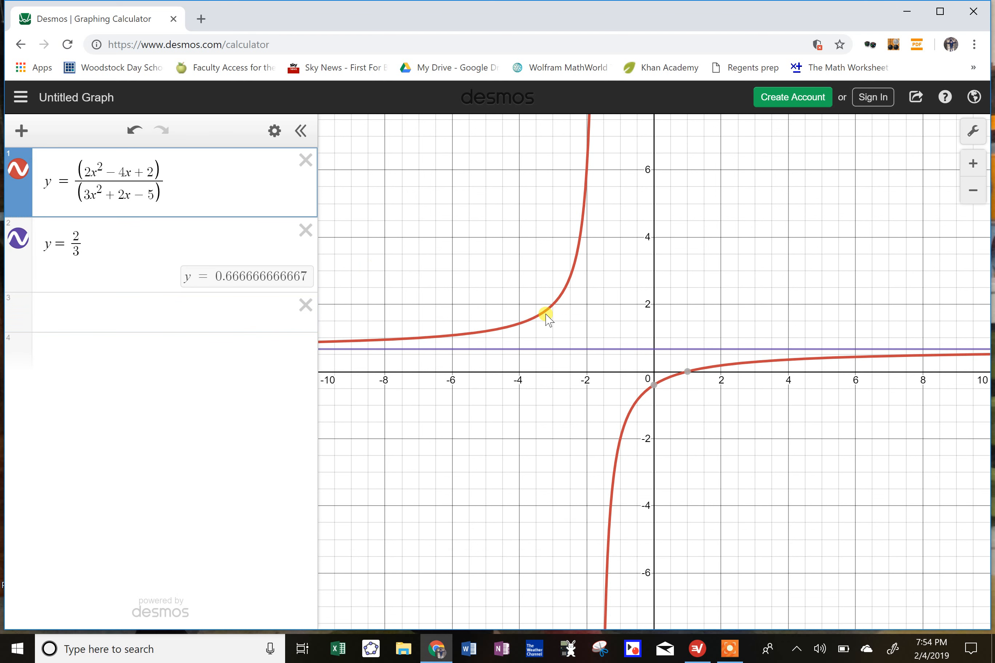
{"action": "scroll", "scroll_direction": "down", "scroll_amount": 3}
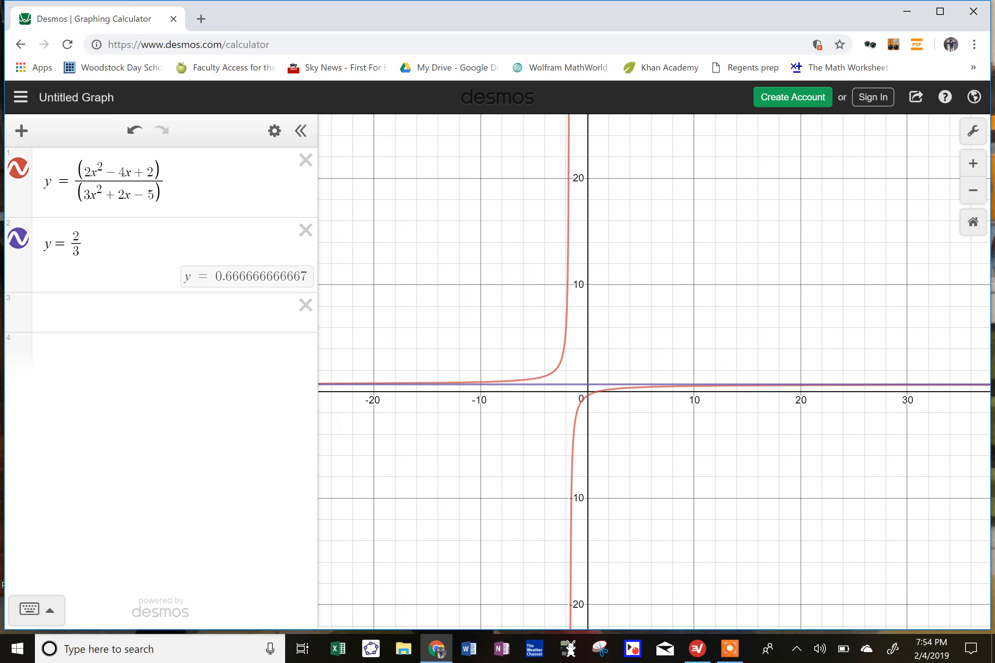
Step: Zoom out to follow the curve toward x≈500 where it nearly meets y=2/3
{"action": "scroll", "scroll_direction": "down", "scroll_amount": 3}
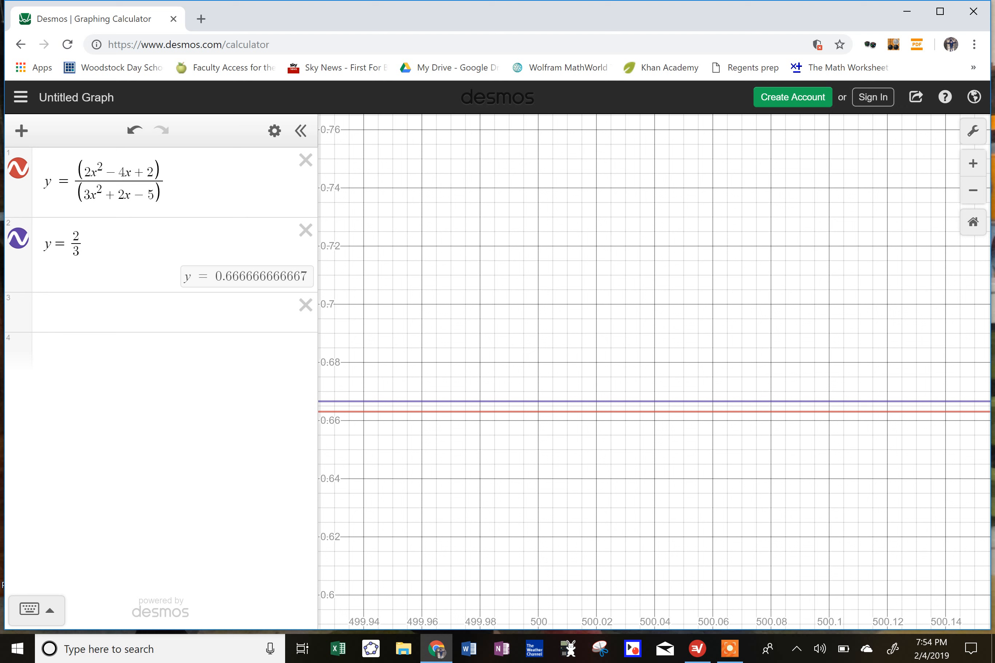
{"action": "mouse_move", "coordinate": [897, 489]}
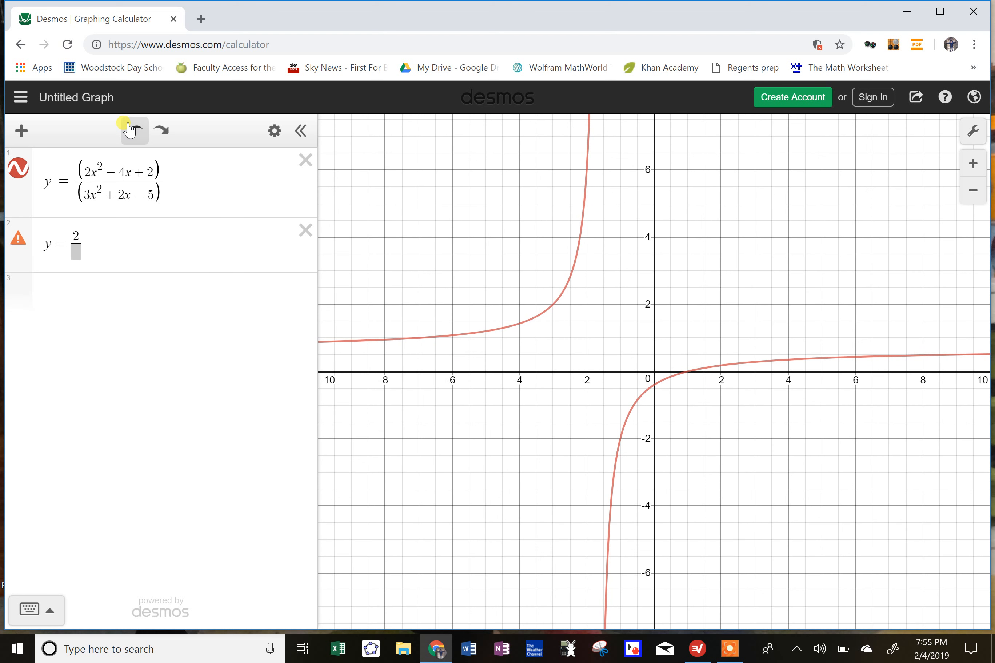
Step: Restore the expressions, then delete the earlier function and asymptote, leaving y=(4x²+3x−4)/x²
{"action": "left_click", "coordinate": [127, 131]}
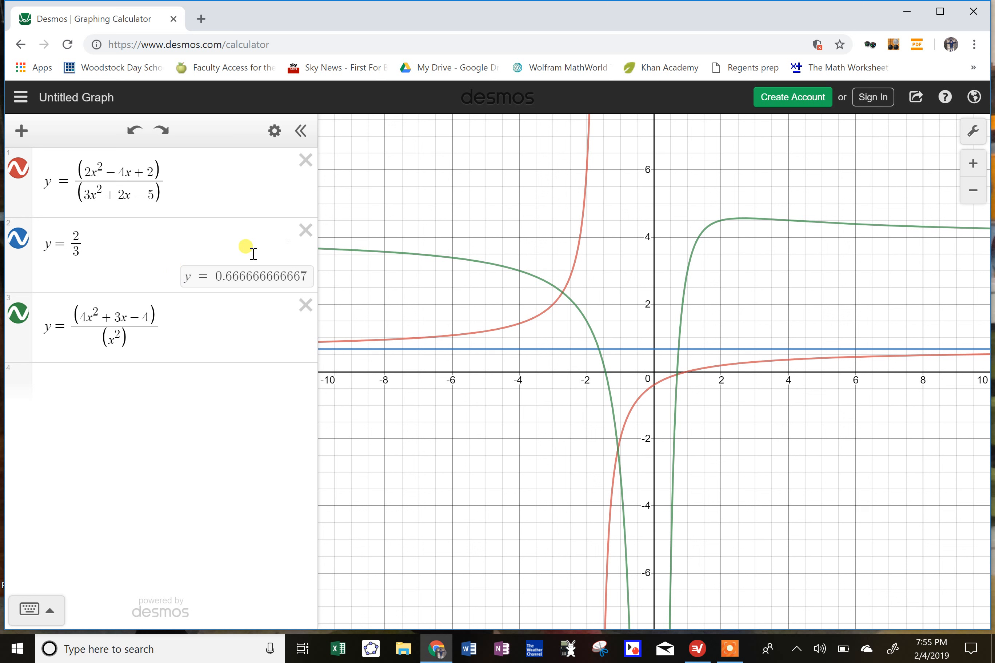
{"action": "left_click", "coordinate": [306, 160]}
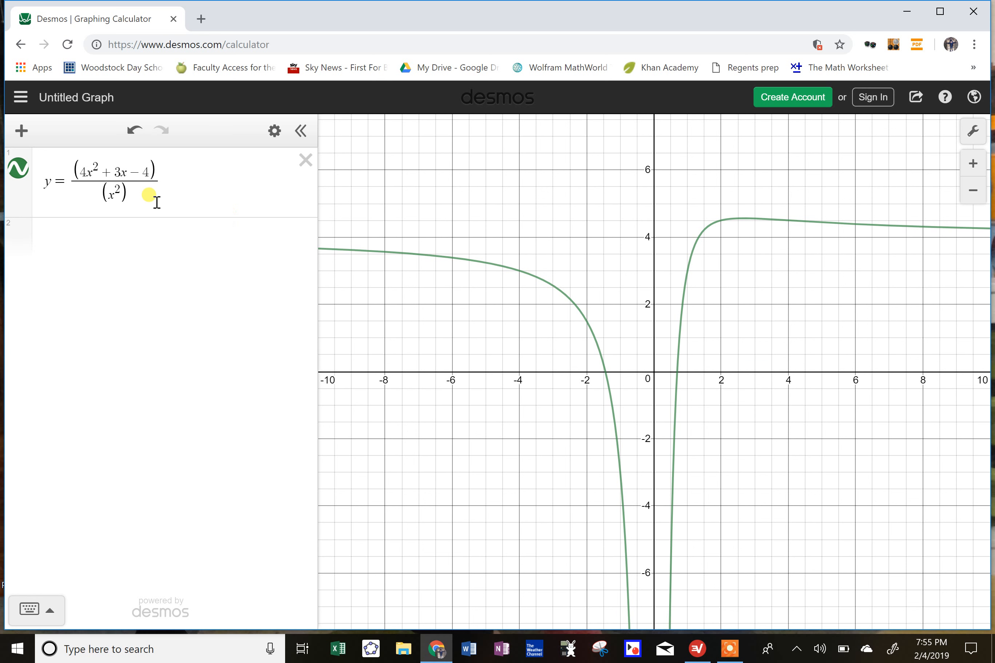
{"action": "mouse_move", "coordinate": [184, 184]}
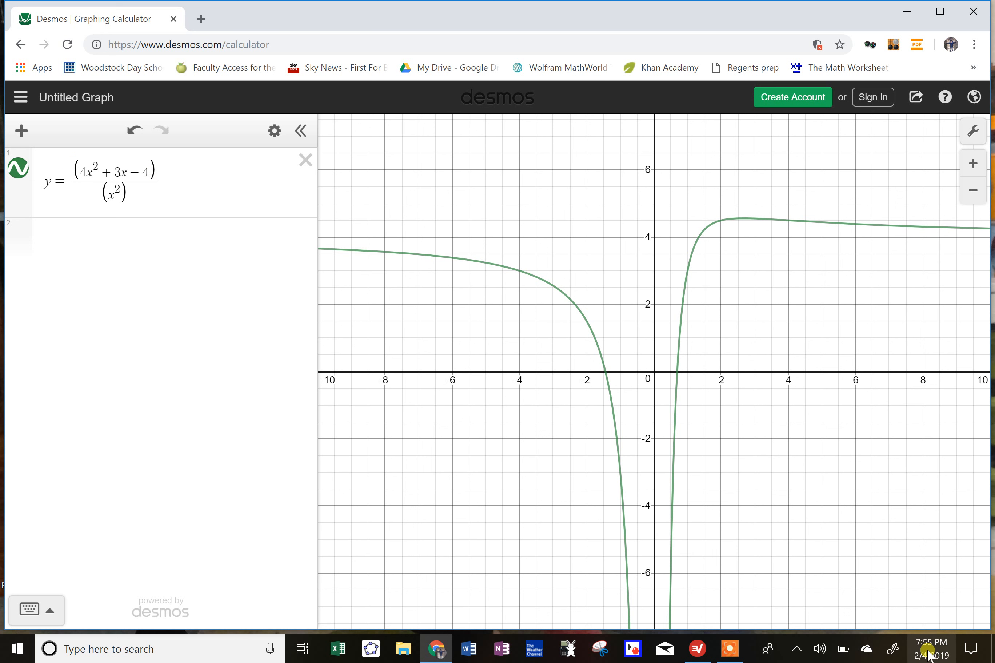
{"action": "mouse_move", "coordinate": [895, 648]}
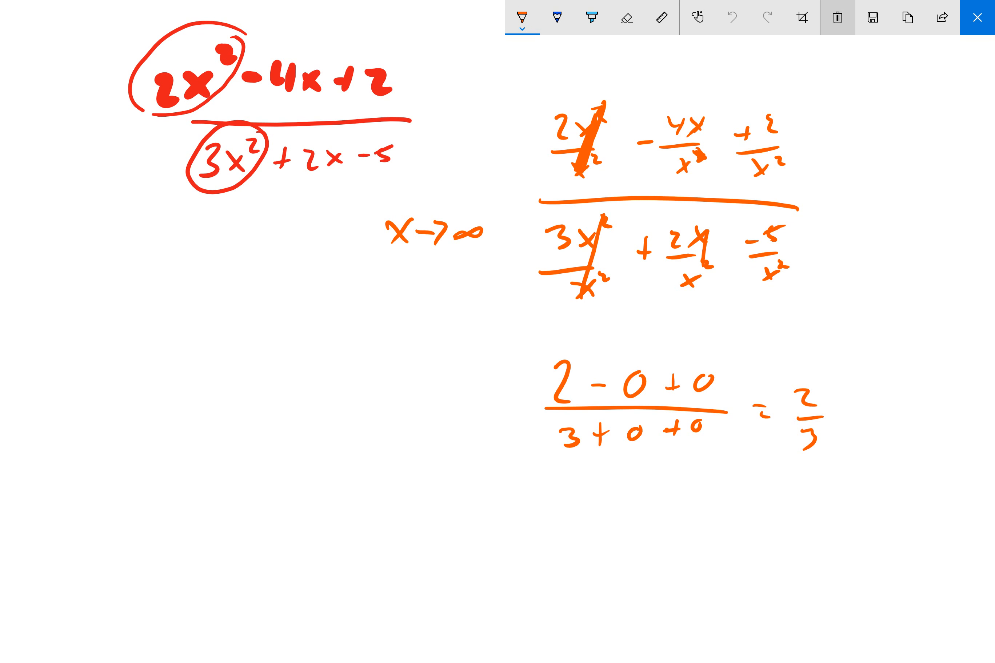
Step: Clear all the previous ink to start the limit of (4x²+3x−4)/x² fresh
{"action": "left_click", "coordinate": [836, 18]}
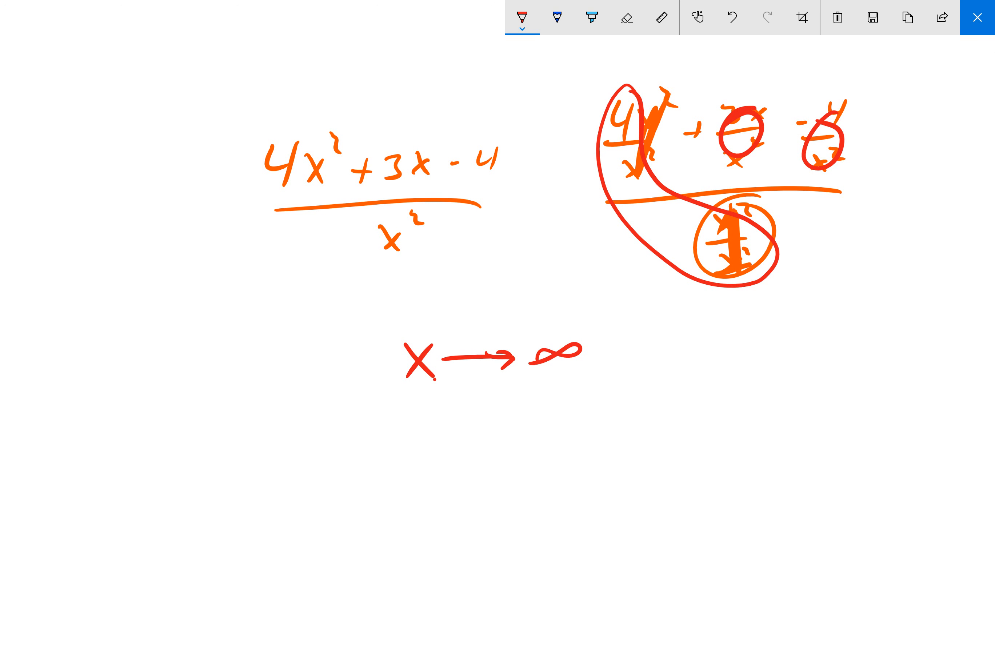
Step: Add the line y=4 and label its intersection with the curve at (1.333, 4)
{"action": "left_click", "coordinate": [976, 17]}
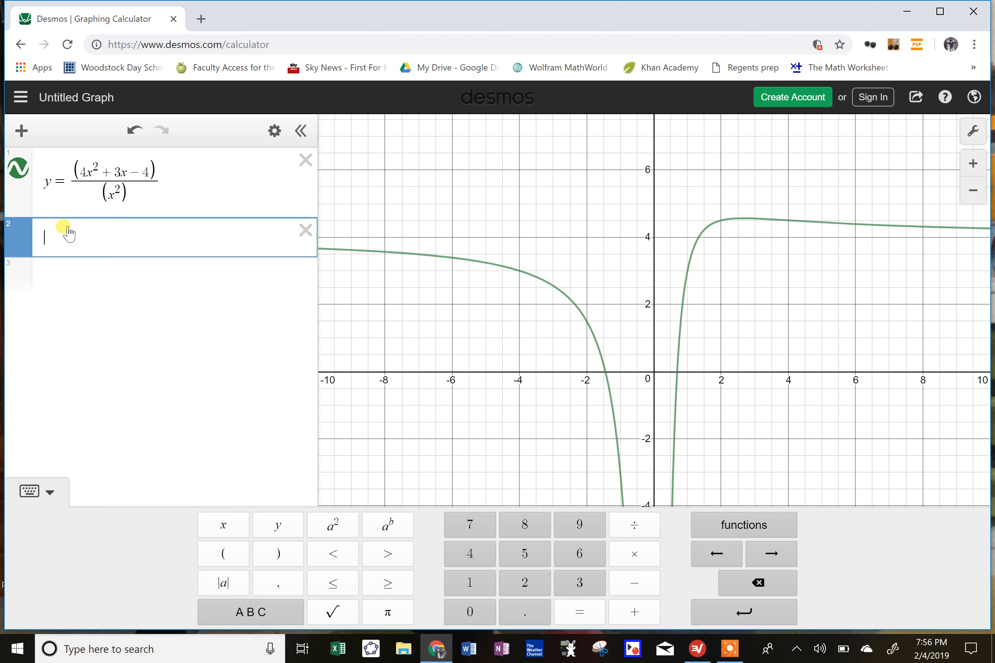
{"action": "type", "text": "y="}
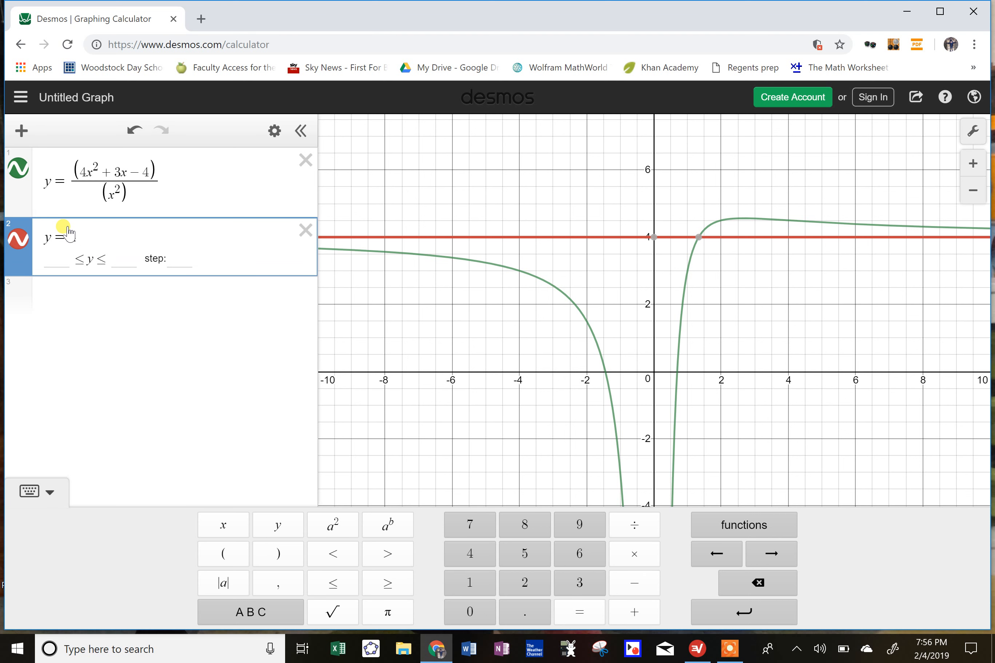
{"action": "type", "text": "4"}
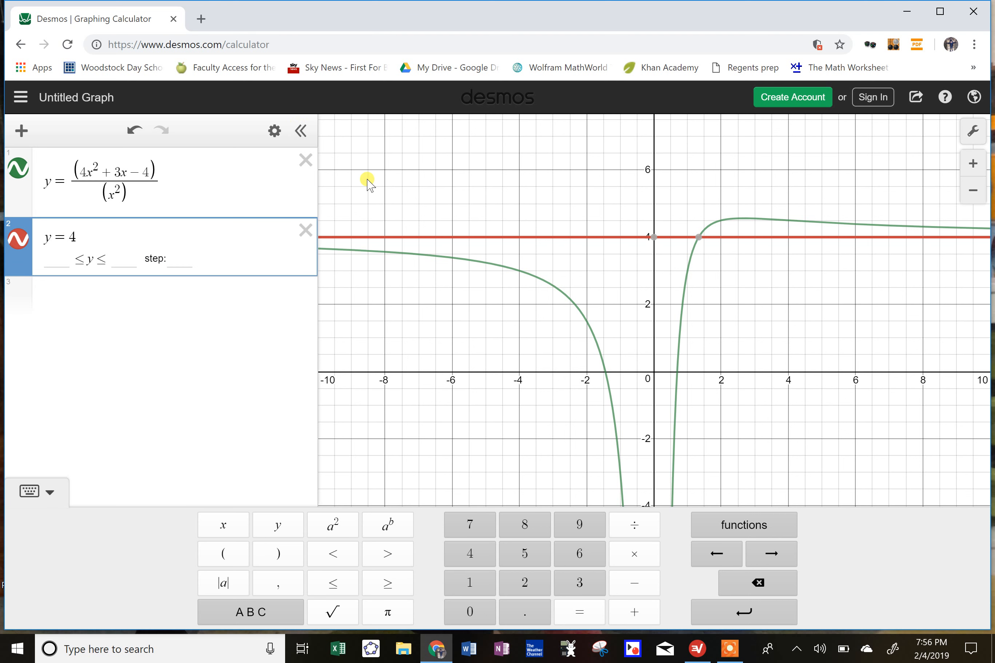
{"action": "left_click", "coordinate": [302, 131]}
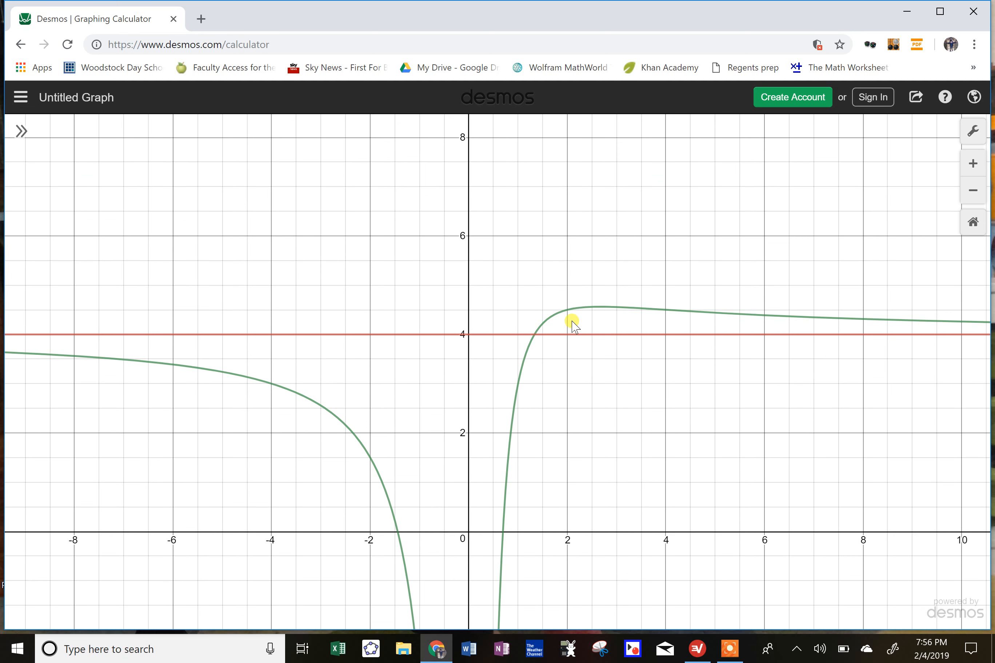
{"action": "mouse_move", "coordinate": [418, 317]}
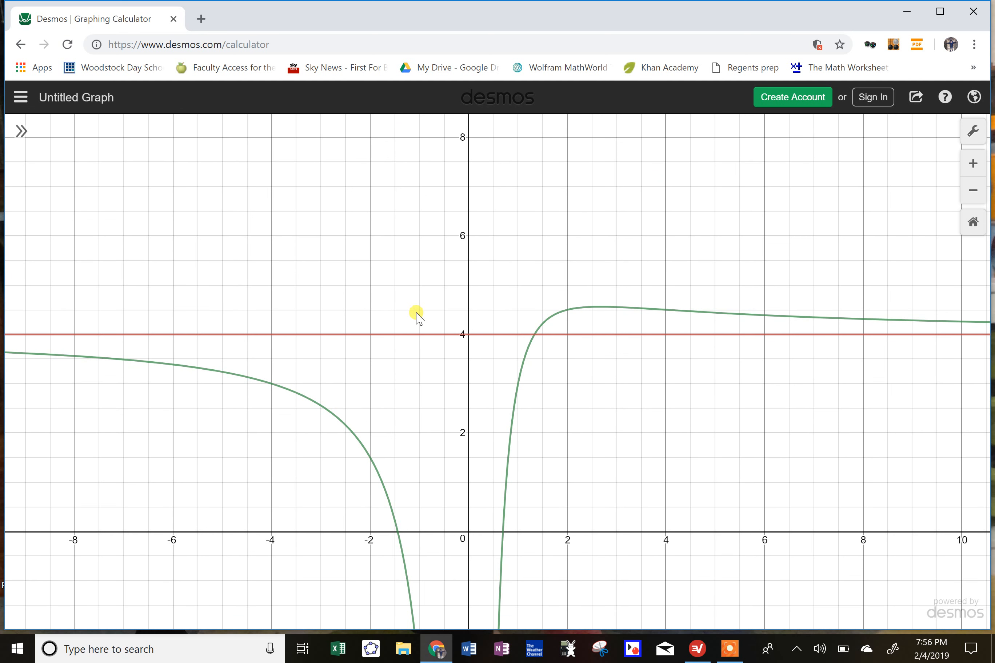
{"action": "mouse_move", "coordinate": [627, 363]}
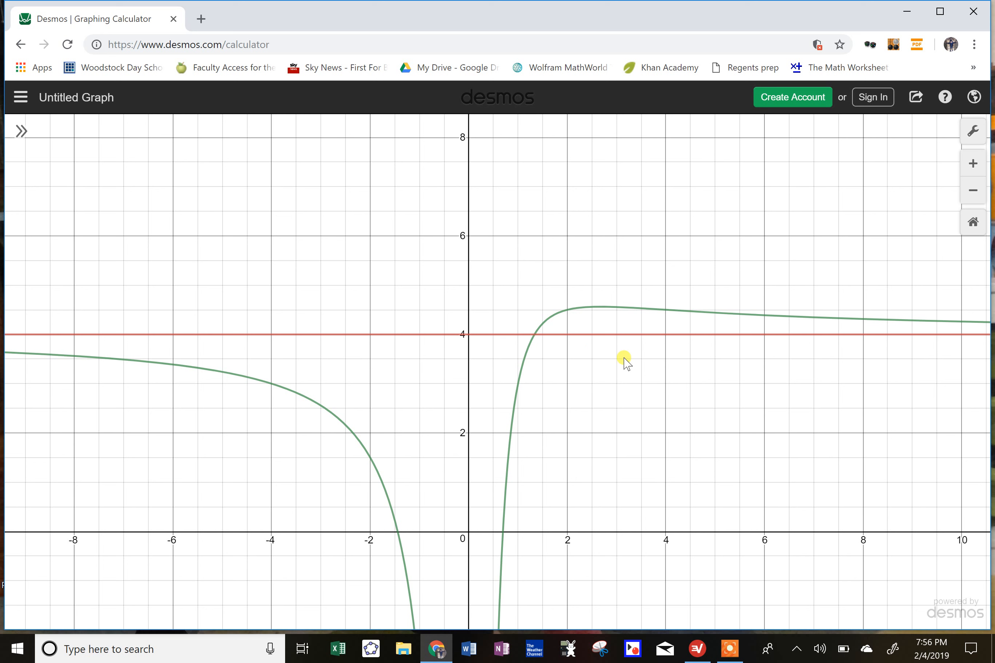
{"action": "mouse_move", "coordinate": [826, 355]}
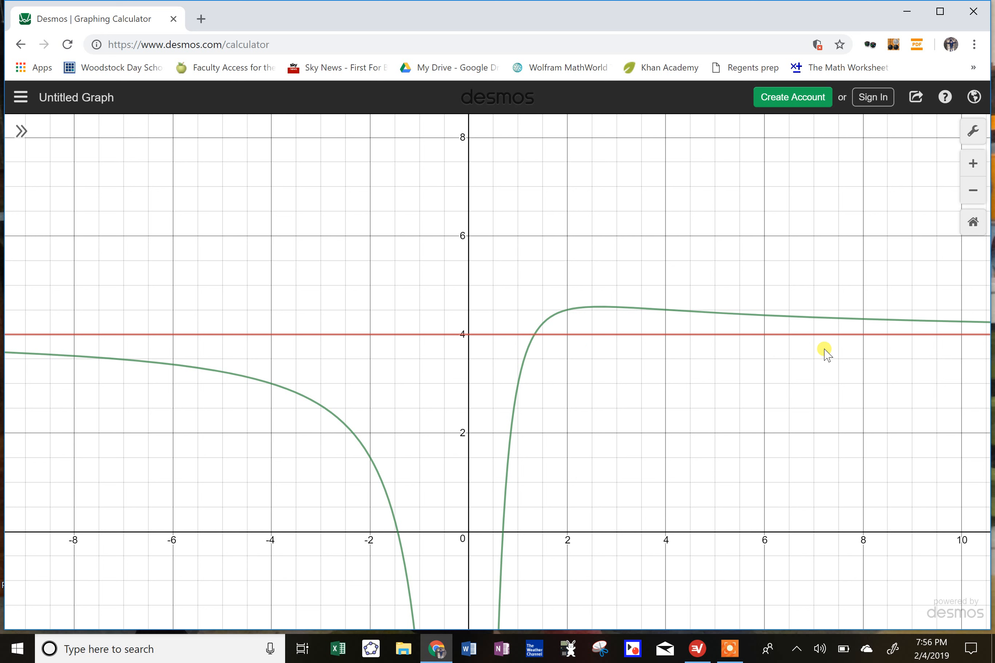
{"action": "mouse_move", "coordinate": [851, 348]}
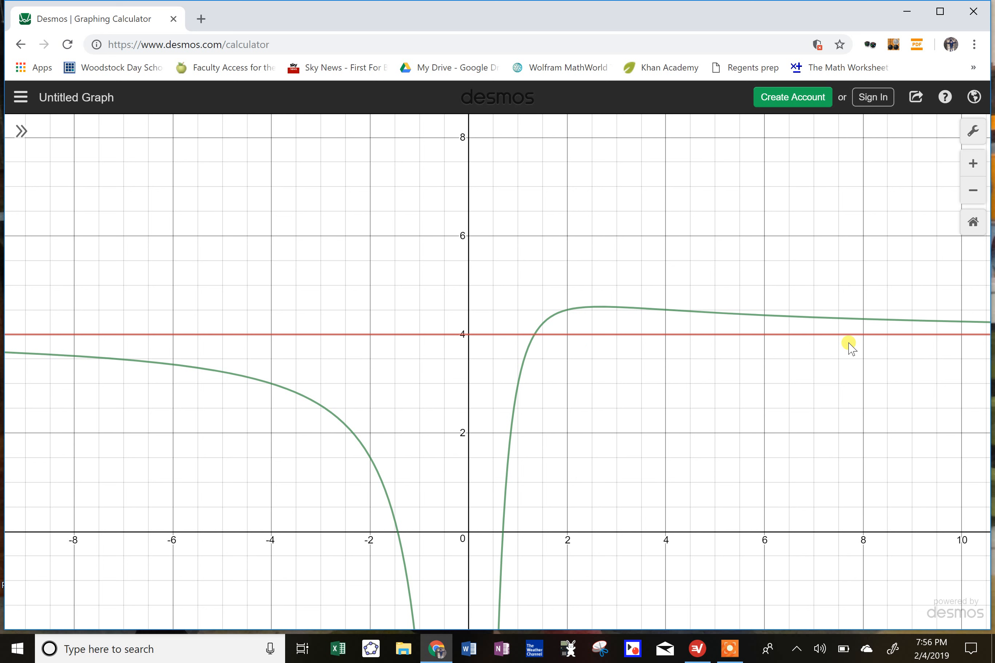
{"action": "mouse_move", "coordinate": [519, 538]}
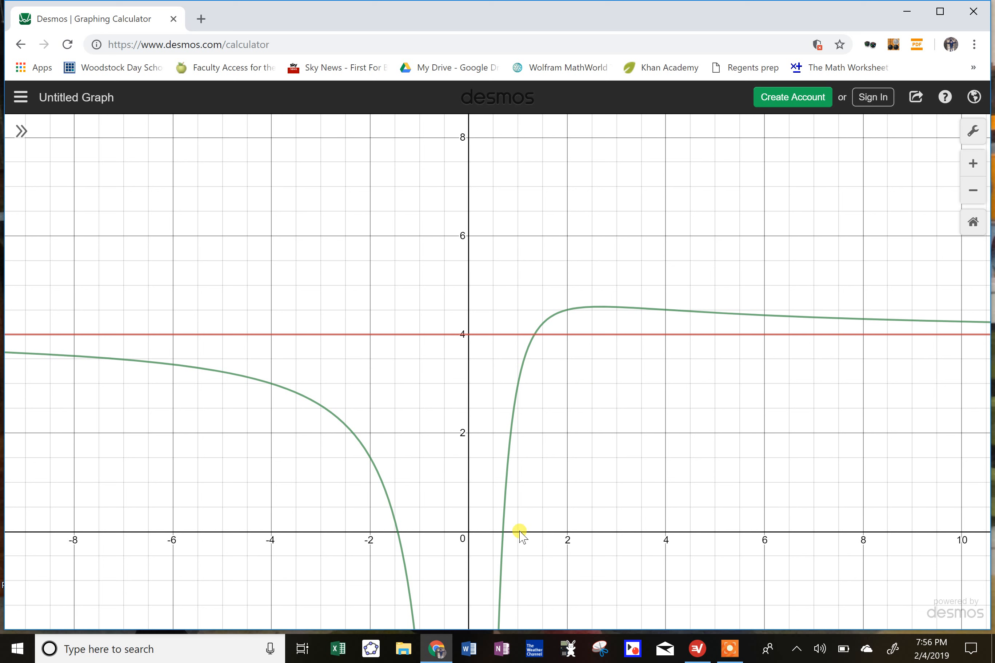
{"action": "mouse_move", "coordinate": [529, 540]}
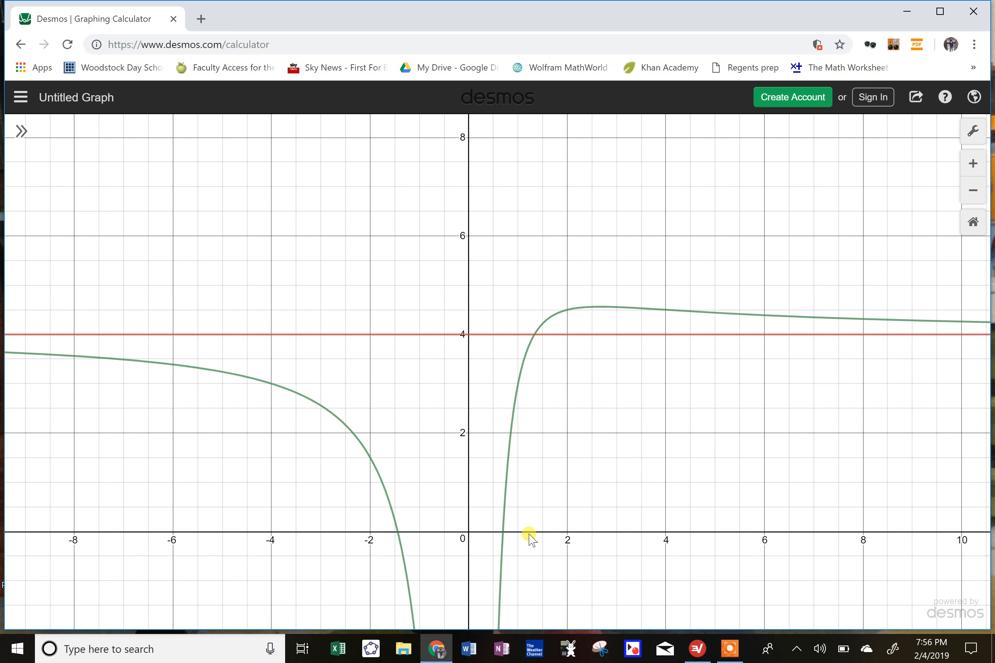
{"action": "mouse_move", "coordinate": [532, 330]}
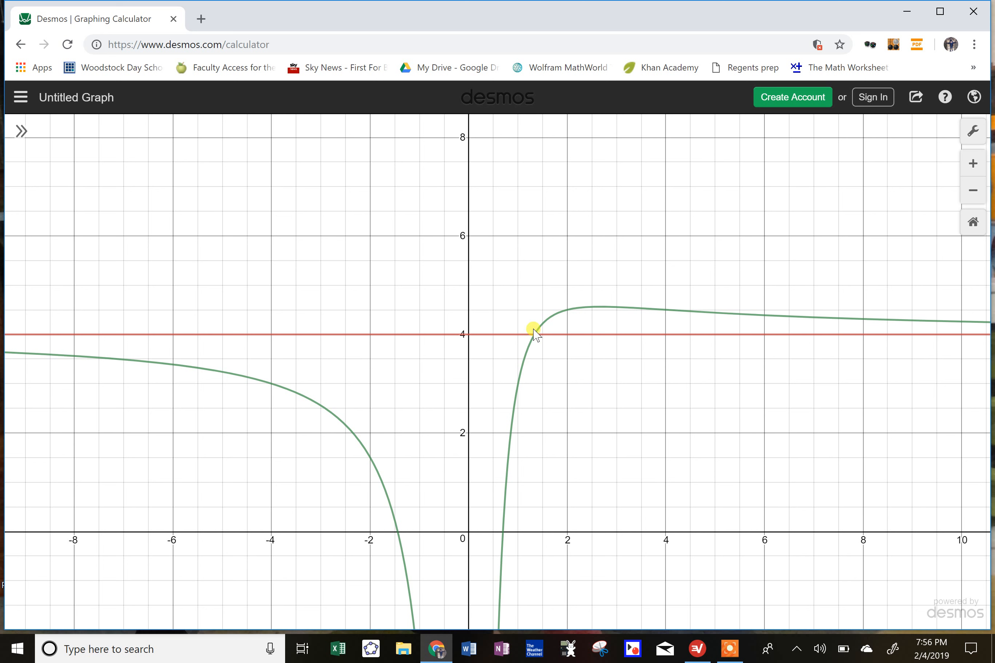
{"action": "left_click", "coordinate": [530, 328]}
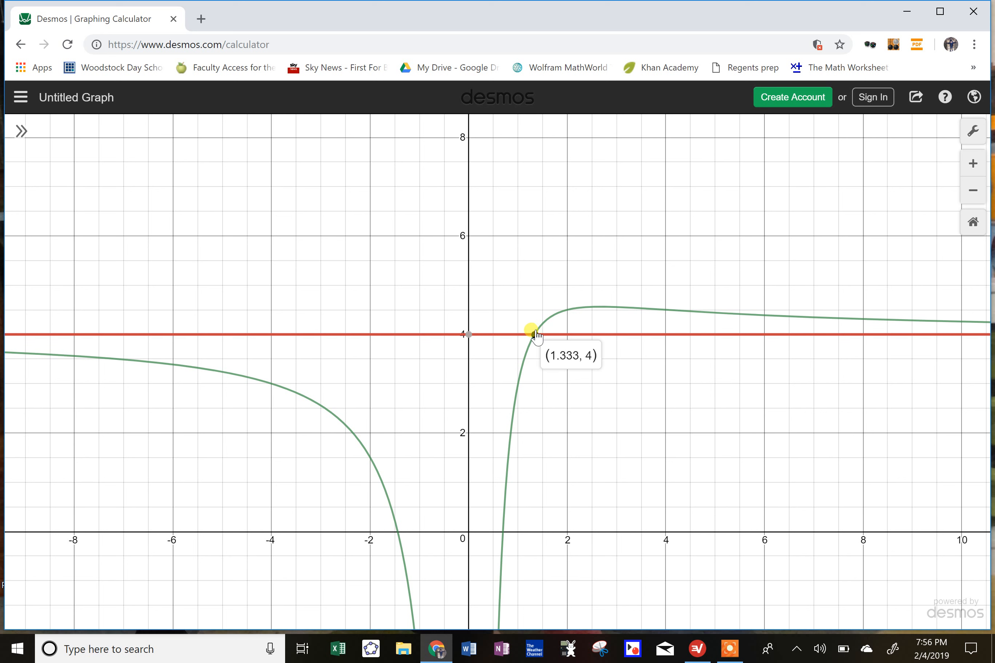
{"action": "mouse_move", "coordinate": [461, 282]}
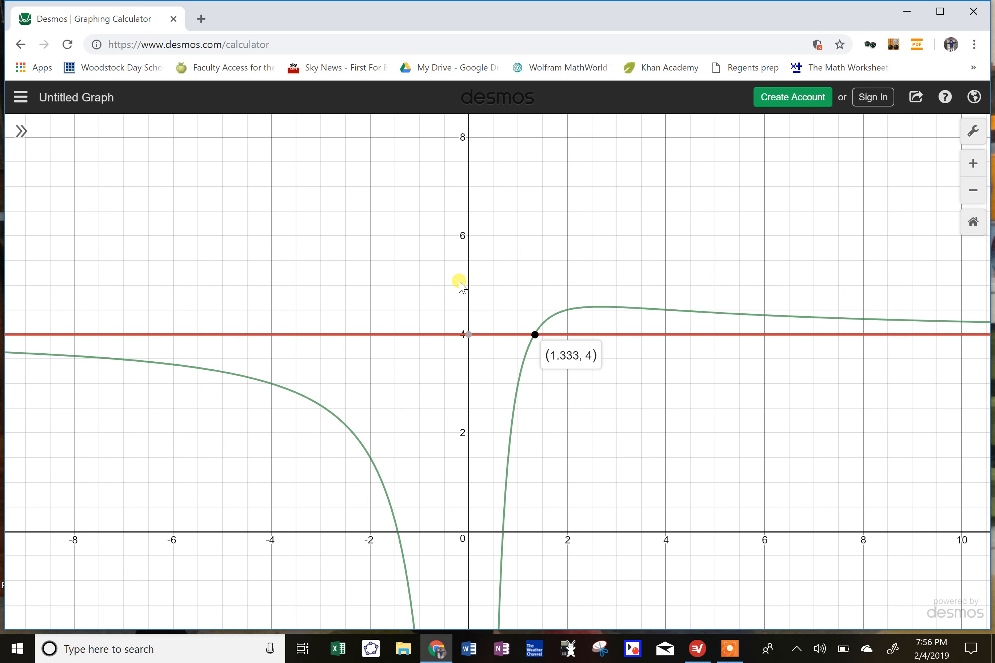
{"action": "mouse_move", "coordinate": [524, 283]}
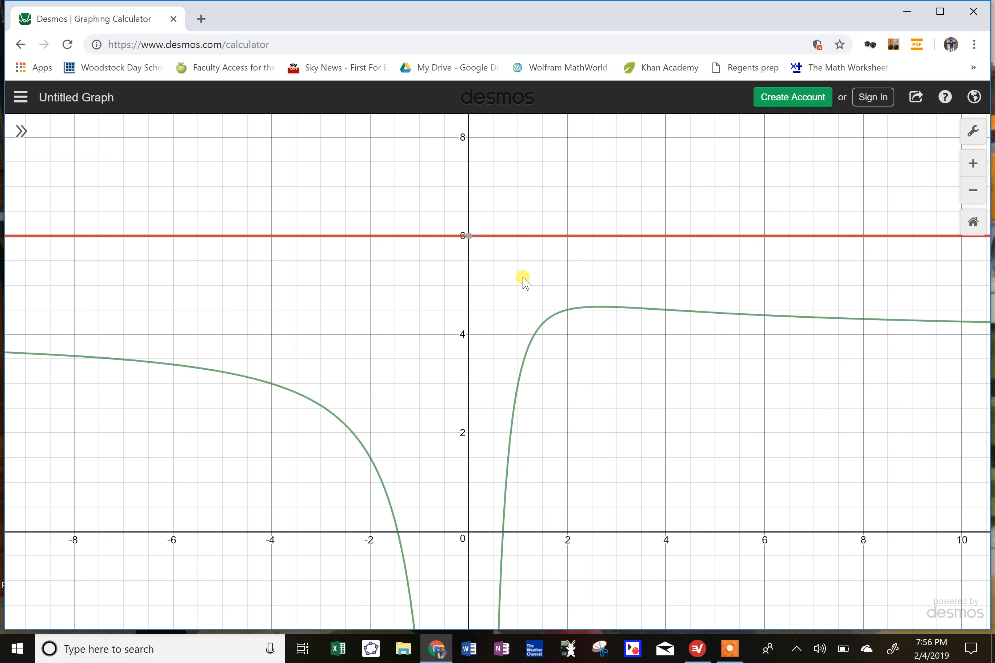
{"action": "mouse_move", "coordinate": [490, 242]}
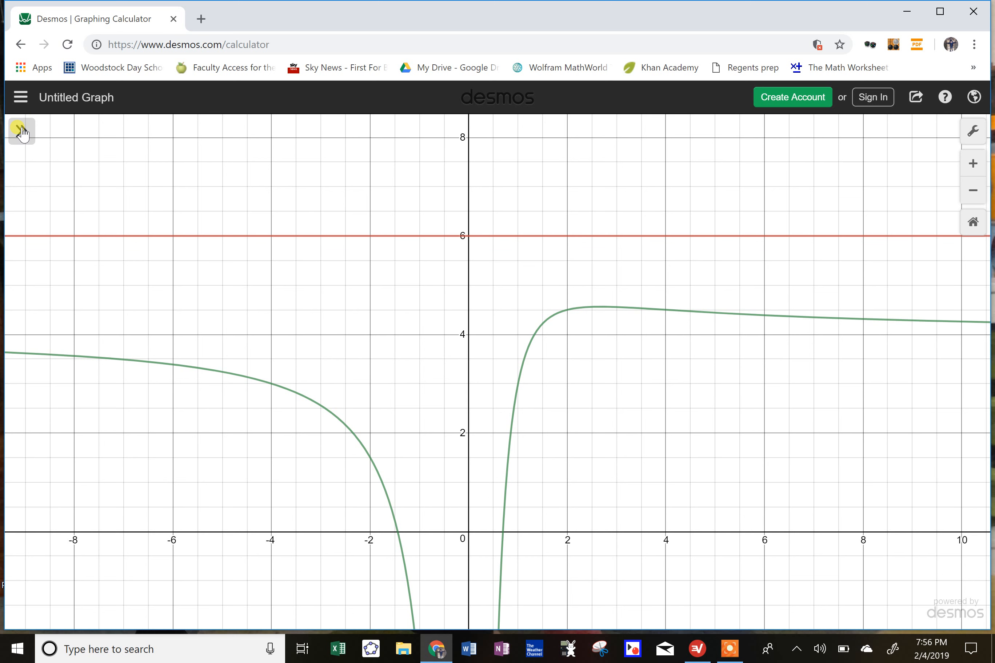
Step: Reopen the expression list and view the curve running just below y=4 around x≈−28 to −16
{"action": "left_click", "coordinate": [21, 131]}
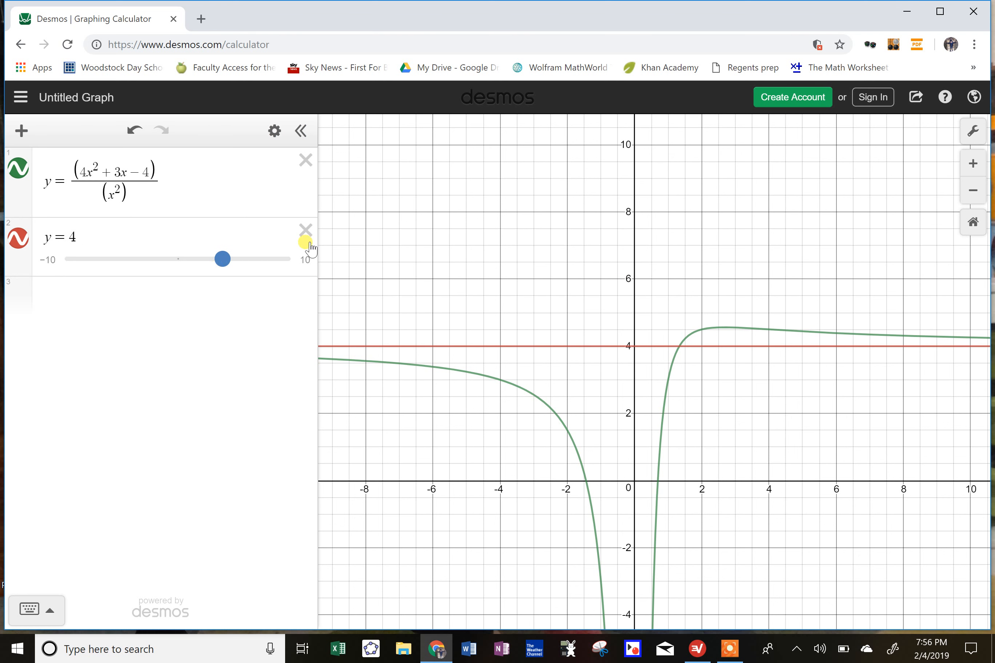
{"action": "left_click", "coordinate": [306, 230]}
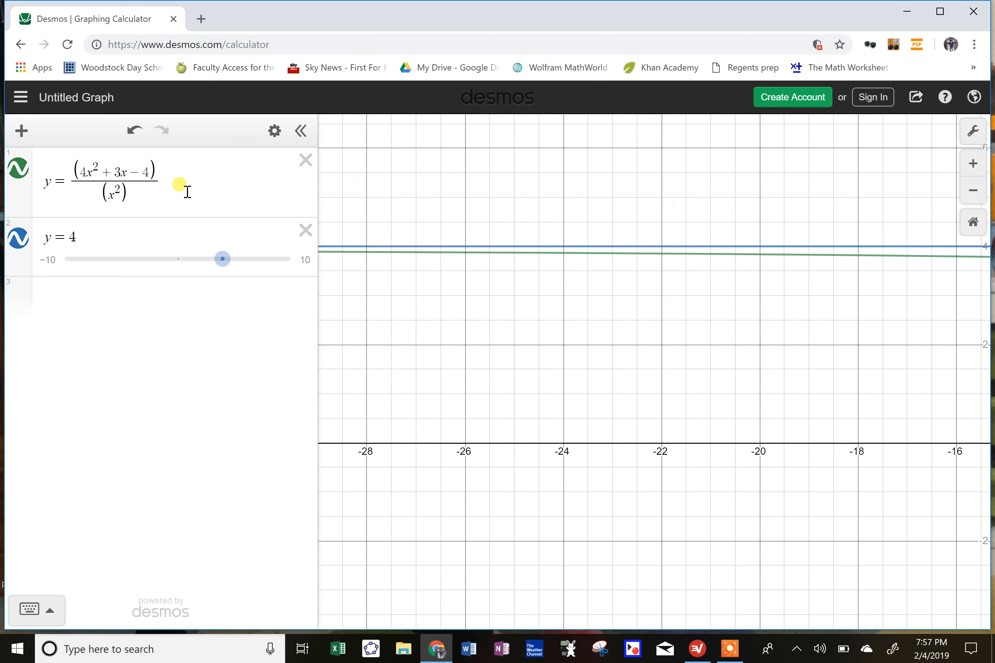
Step: Enter y=(x^2-4)/(2x) via the keypad in place of the old equations and view its graph
{"action": "left_click", "coordinate": [306, 159]}
{"action": "type", "text": "y"}
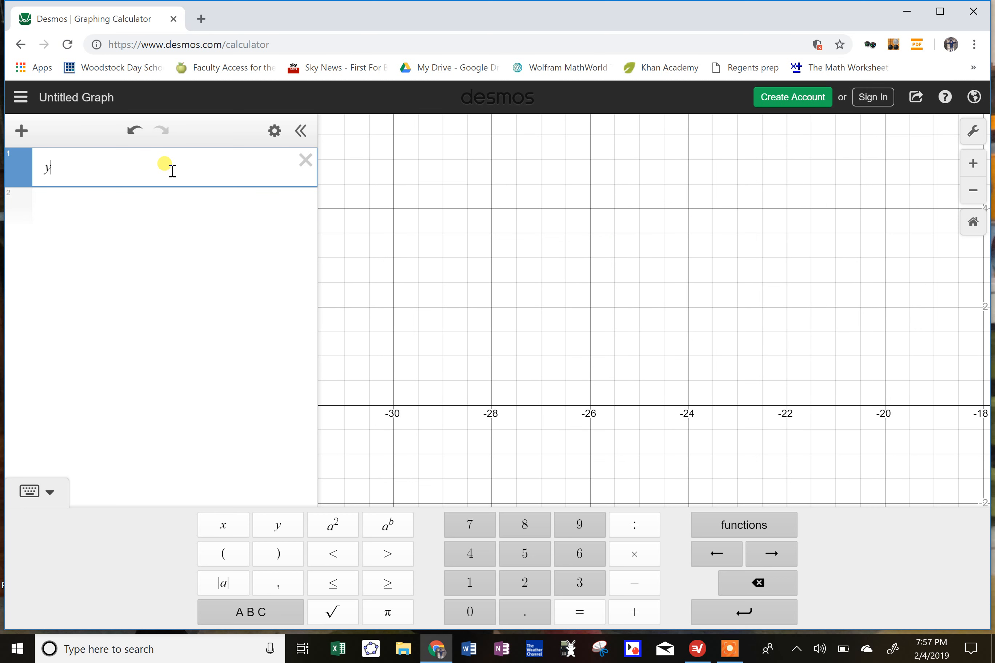
{"action": "type", "text": "= x"}
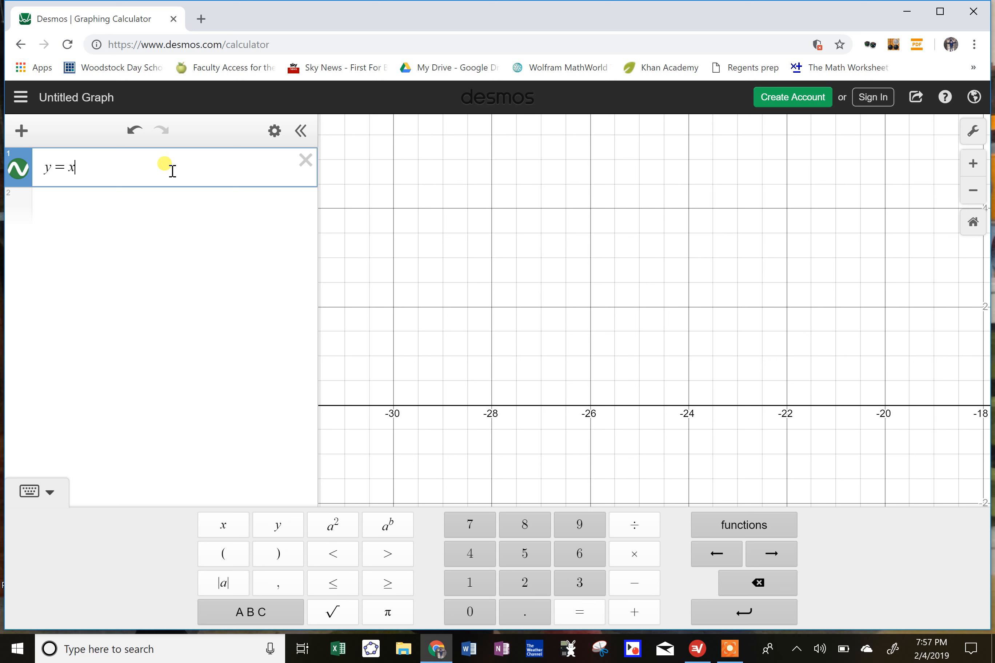
{"action": "left_click", "coordinate": [332, 525]}
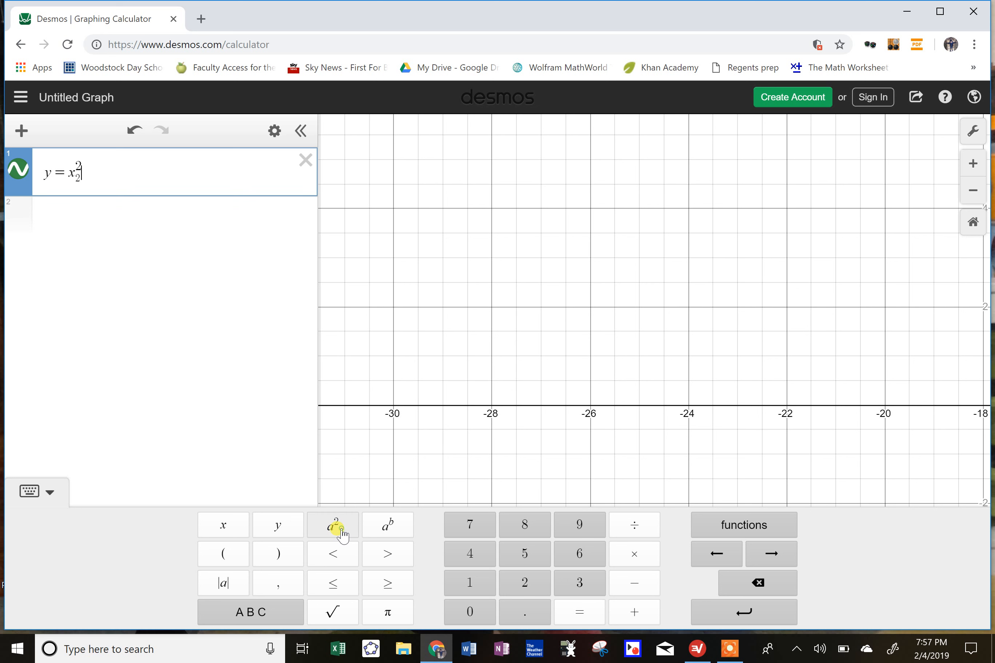
{"action": "left_click", "coordinate": [331, 524]}
{"action": "type", "text": " −"}
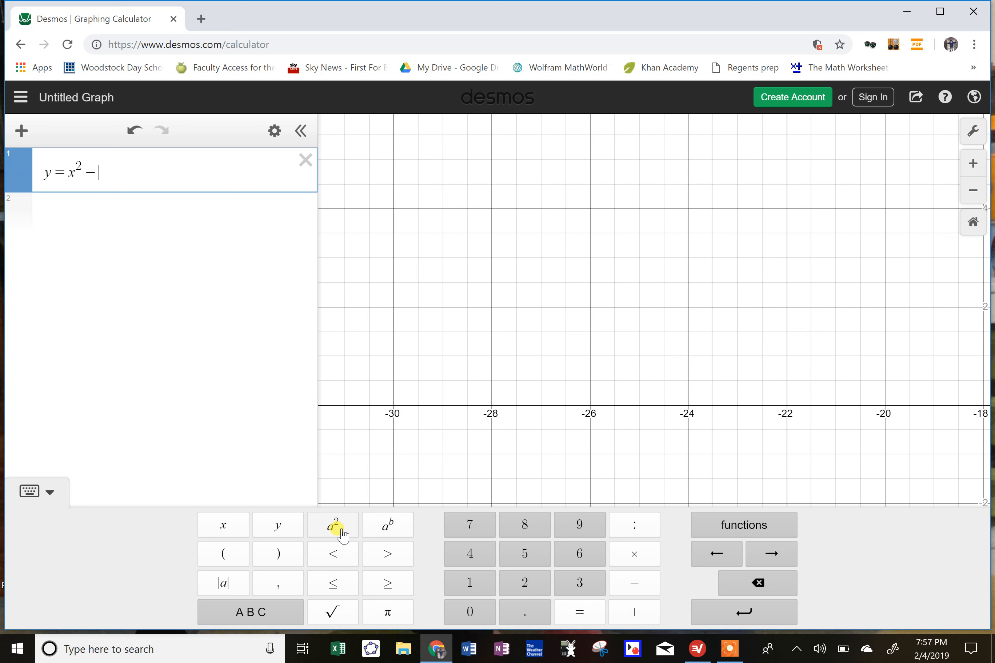
{"action": "type", "text": "4)/(2x)"}
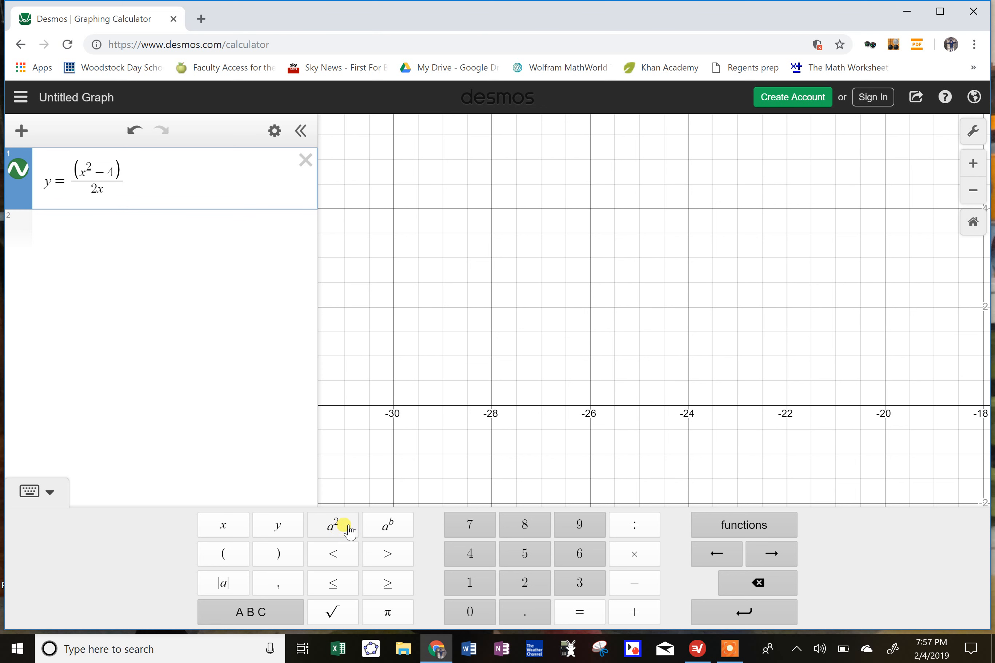
{"action": "left_click", "coordinate": [29, 491]}
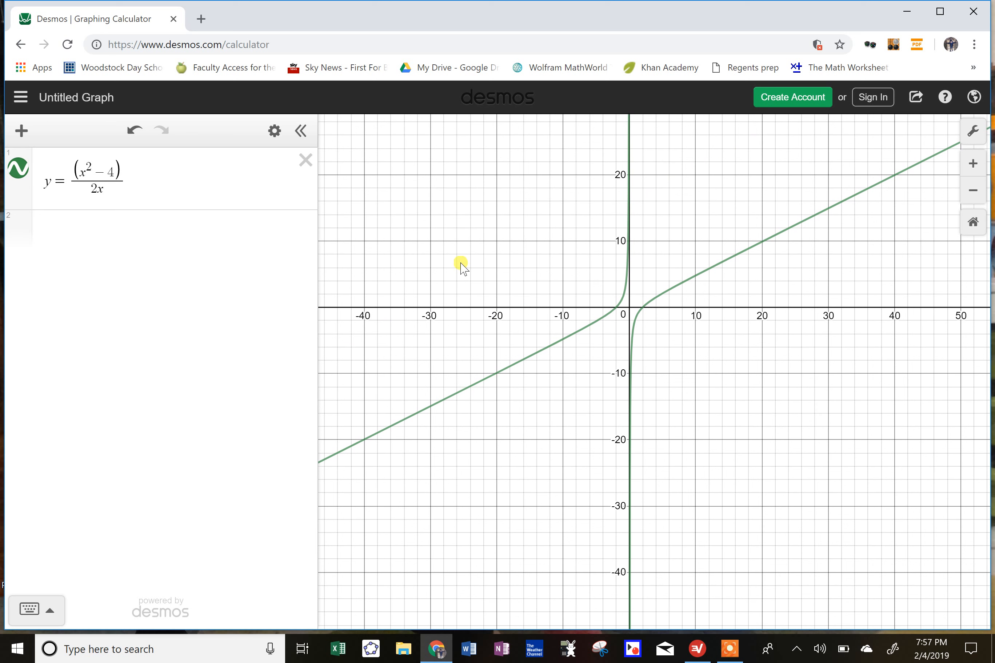
{"action": "mouse_move", "coordinate": [617, 305]}
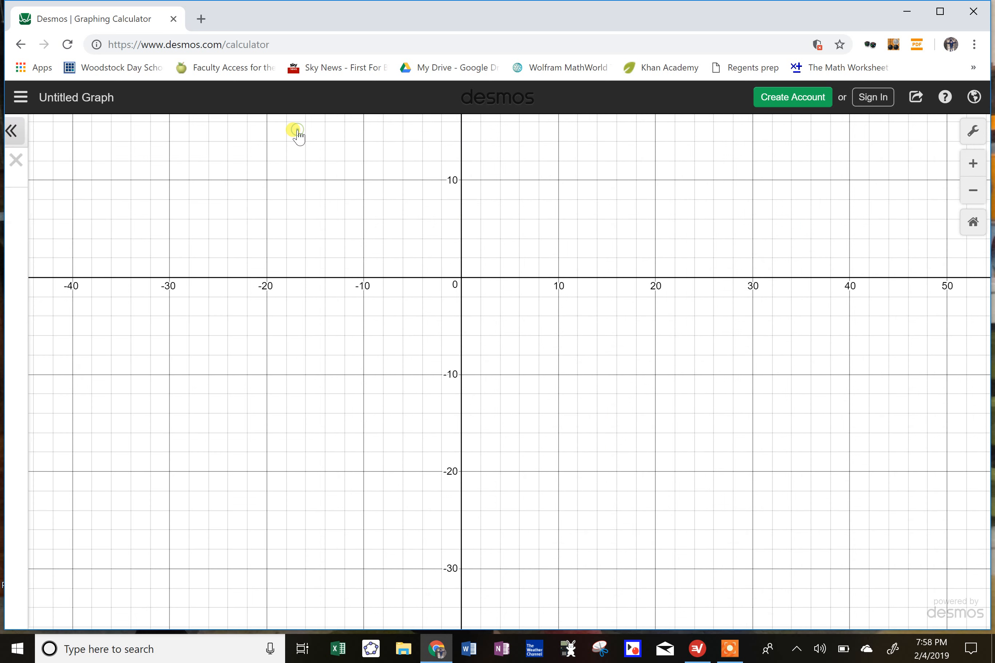
Step: Collapse the empty expression list and bring up Icecream Screen Recorder's taskbar options
{"action": "left_click", "coordinate": [13, 131]}
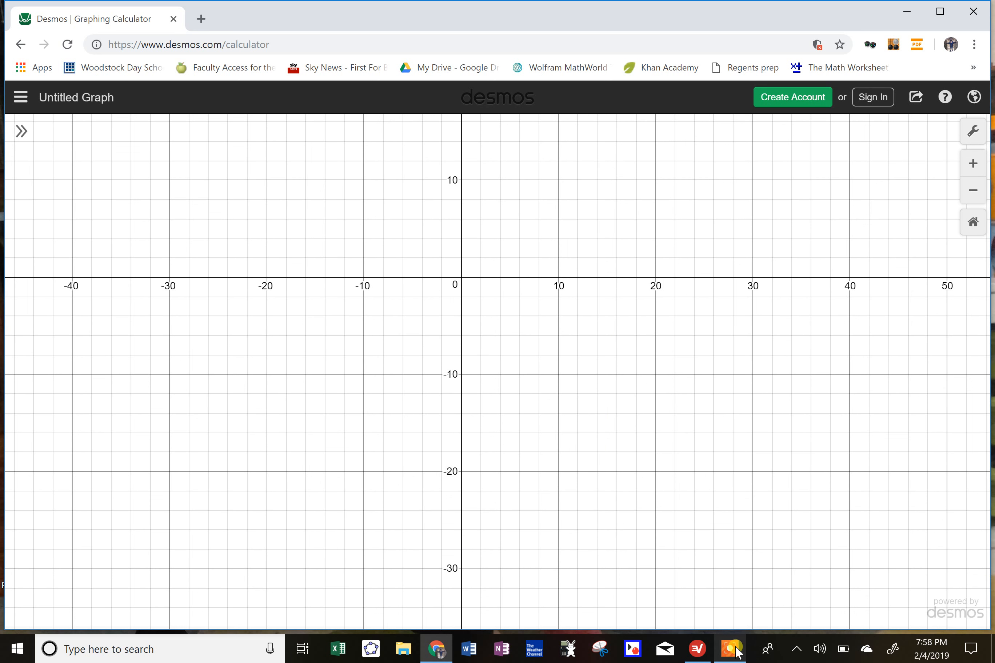
{"action": "right_click", "coordinate": [730, 649]}
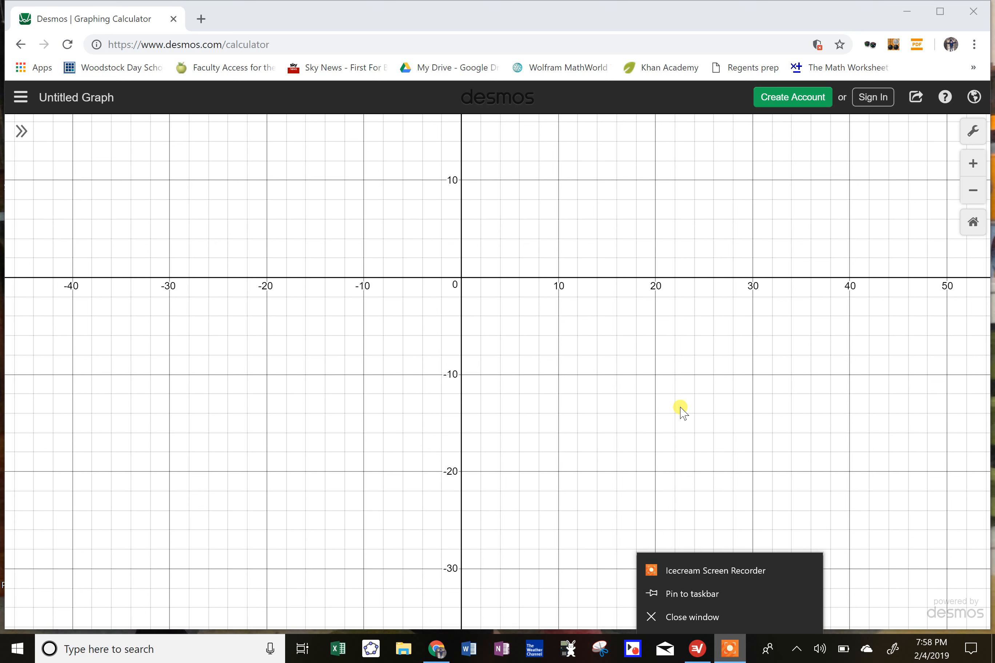
{"action": "mouse_move", "coordinate": [698, 565]}
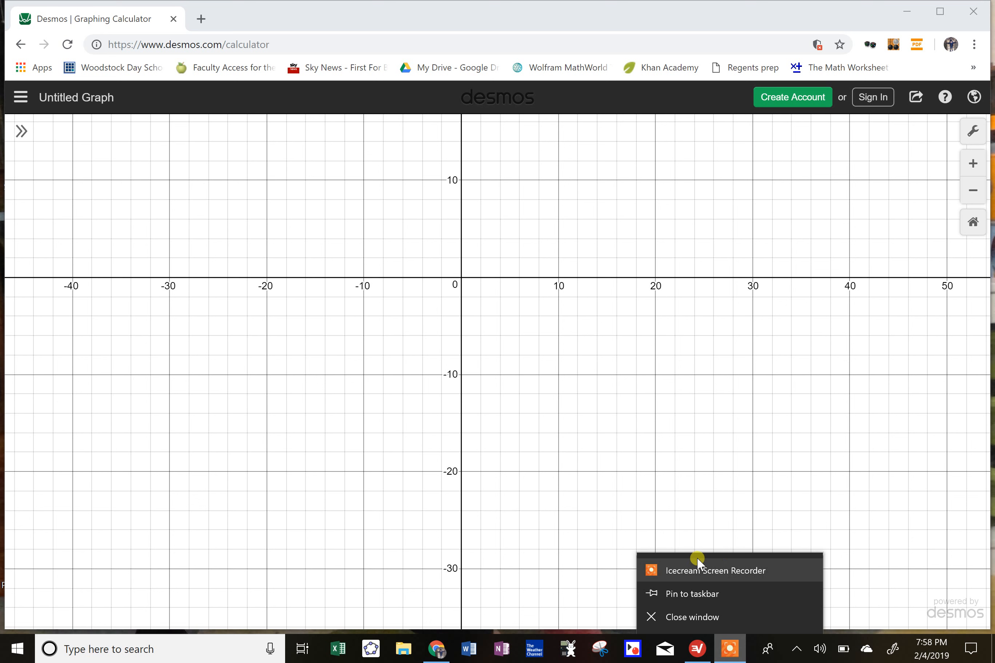
{"action": "mouse_move", "coordinate": [701, 572]}
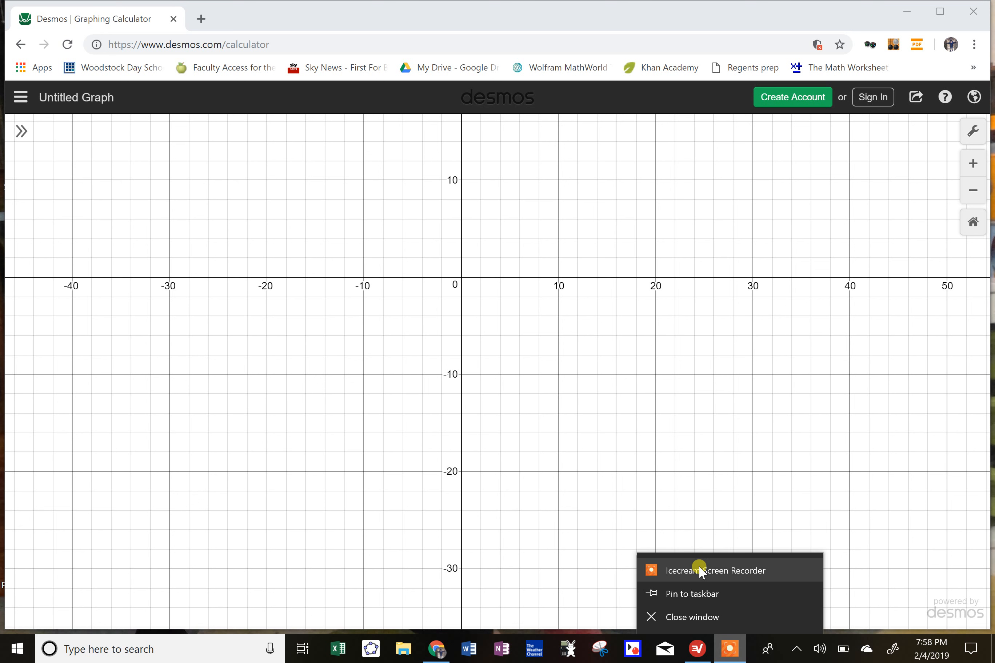
{"action": "mouse_move", "coordinate": [739, 583]}
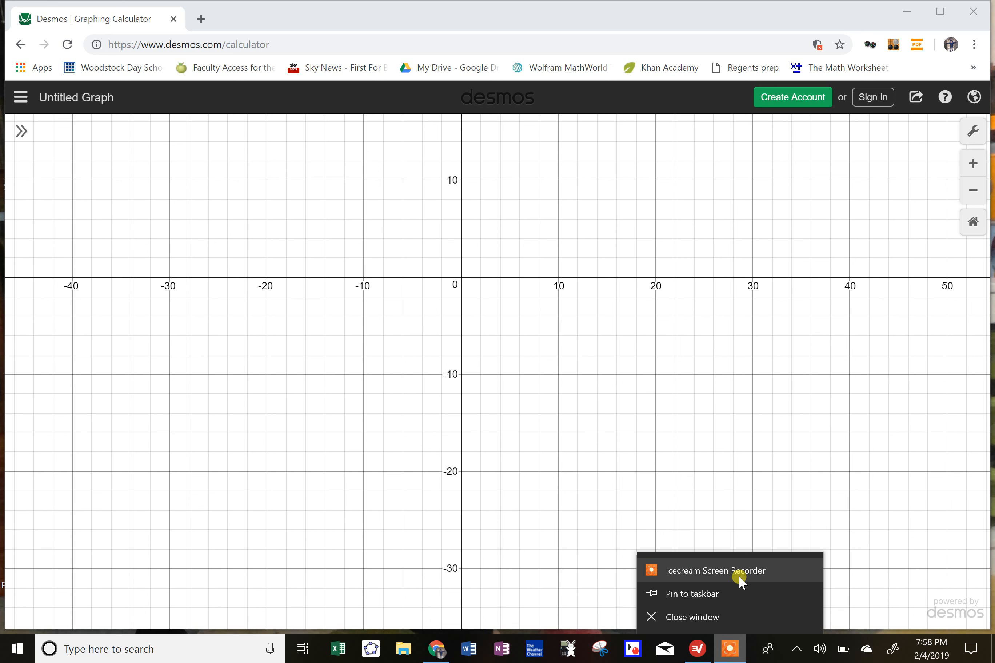